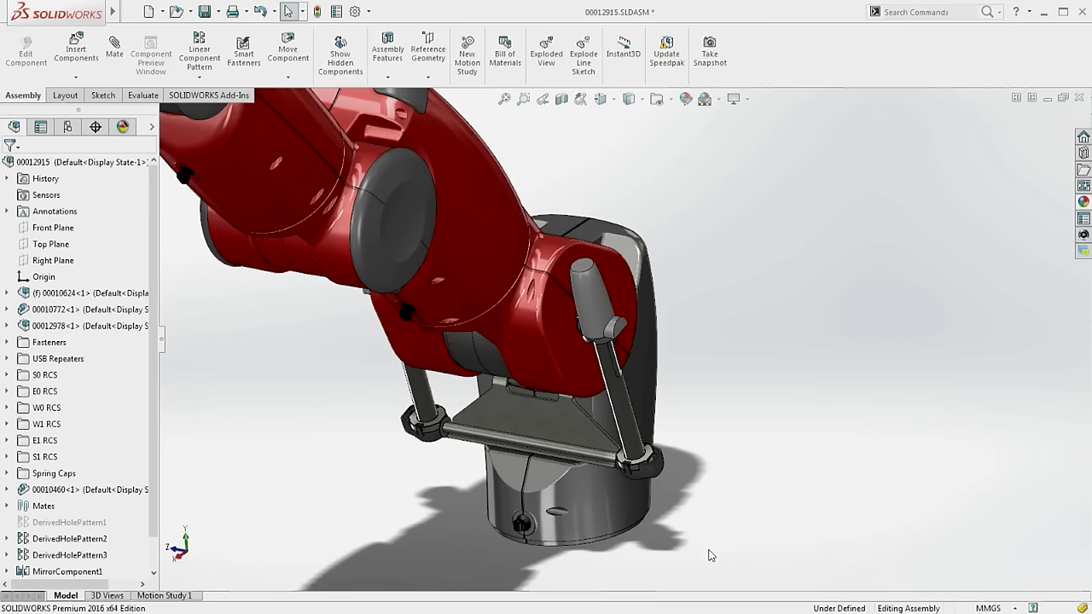
{"action": "mouse_move", "coordinate": [594, 565]}
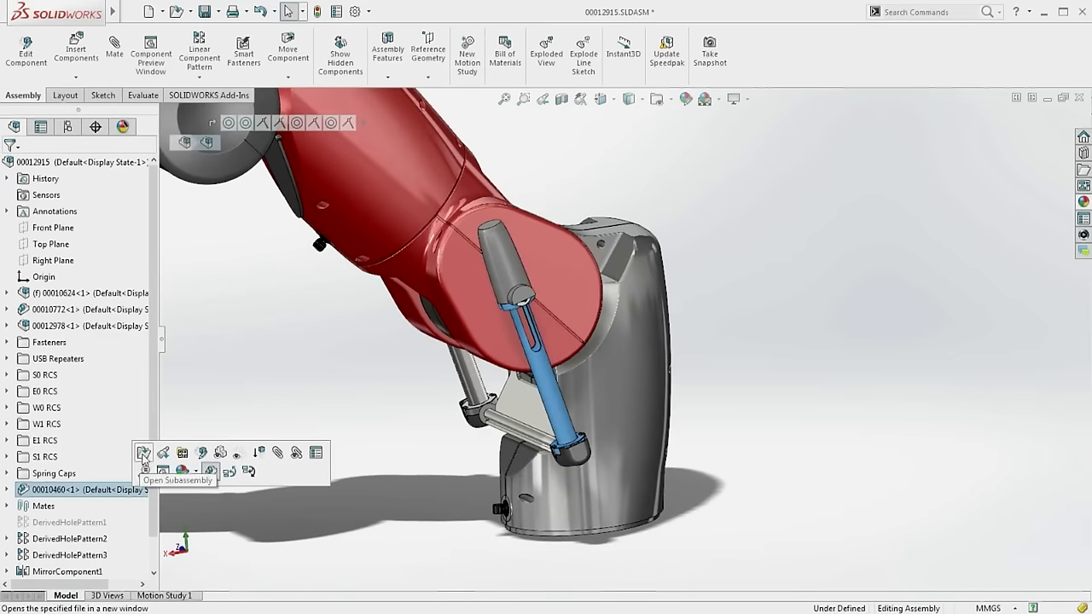
Step: Sweep a 2.5 mm circular profile along the helix to make the spring coil solid
{"action": "left_click", "coordinate": [143, 452]}
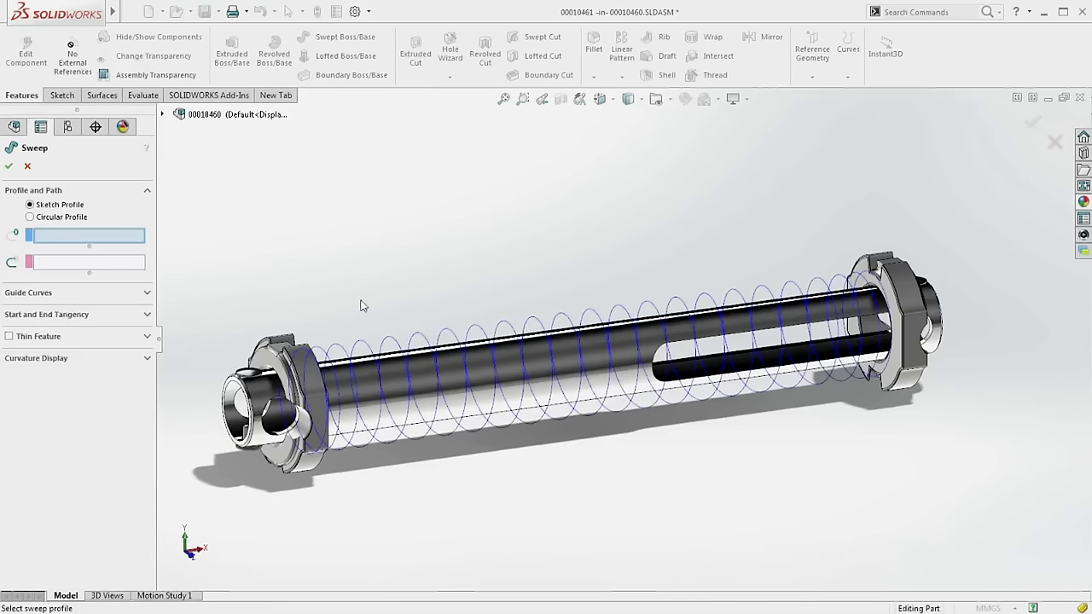
{"action": "left_click", "coordinate": [30, 216]}
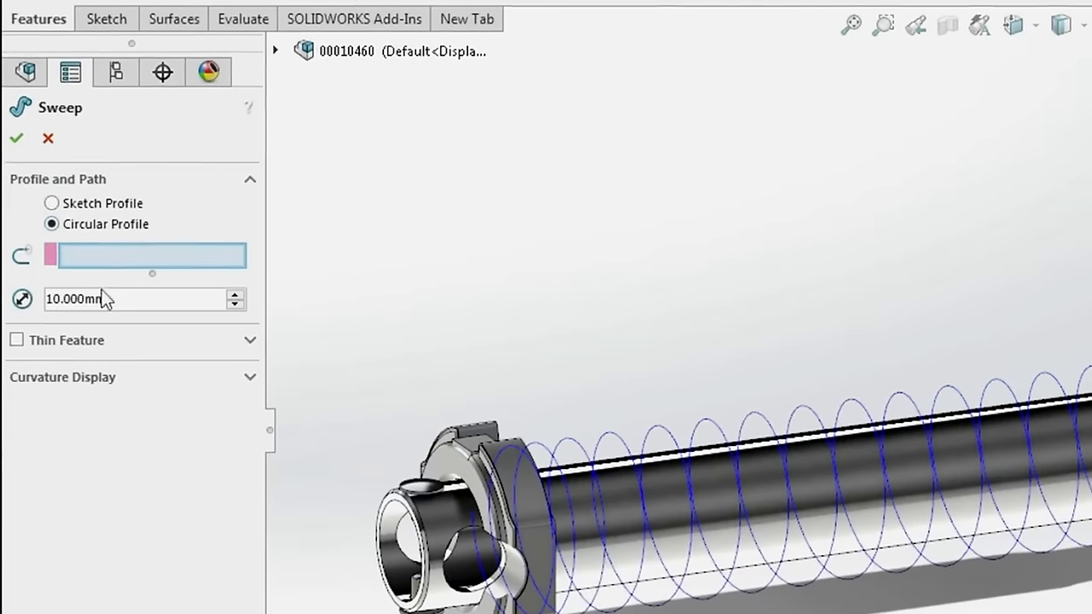
{"action": "type", "text": "2.5"}
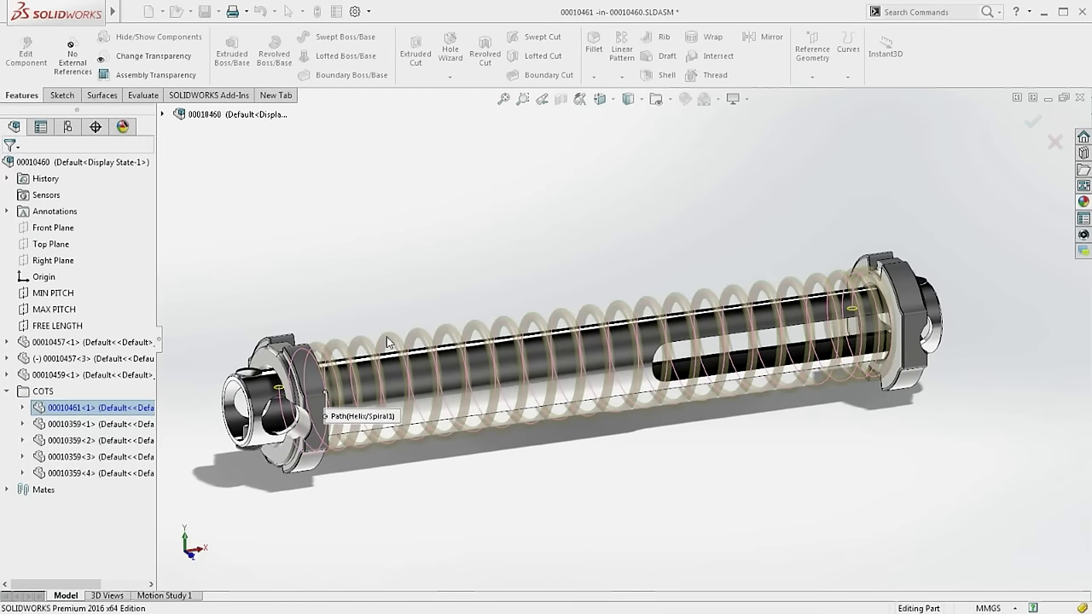
{"action": "right_click", "coordinate": [614, 341]}
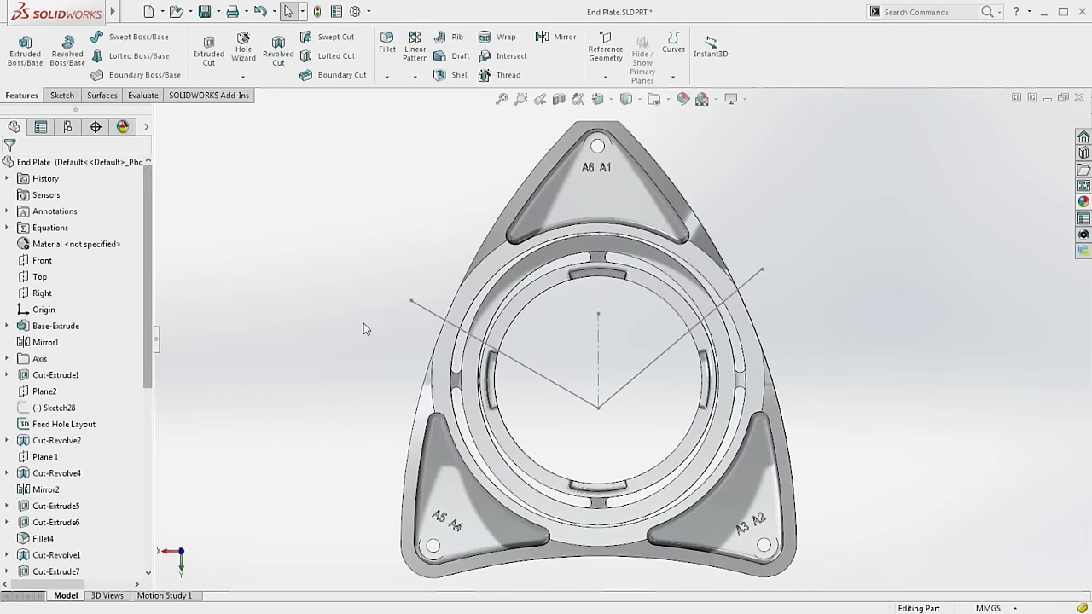
Step: Swept-cut a 20 mm circular feed hole along the Feed Hole Layout line
{"action": "left_click", "coordinate": [61, 423]}
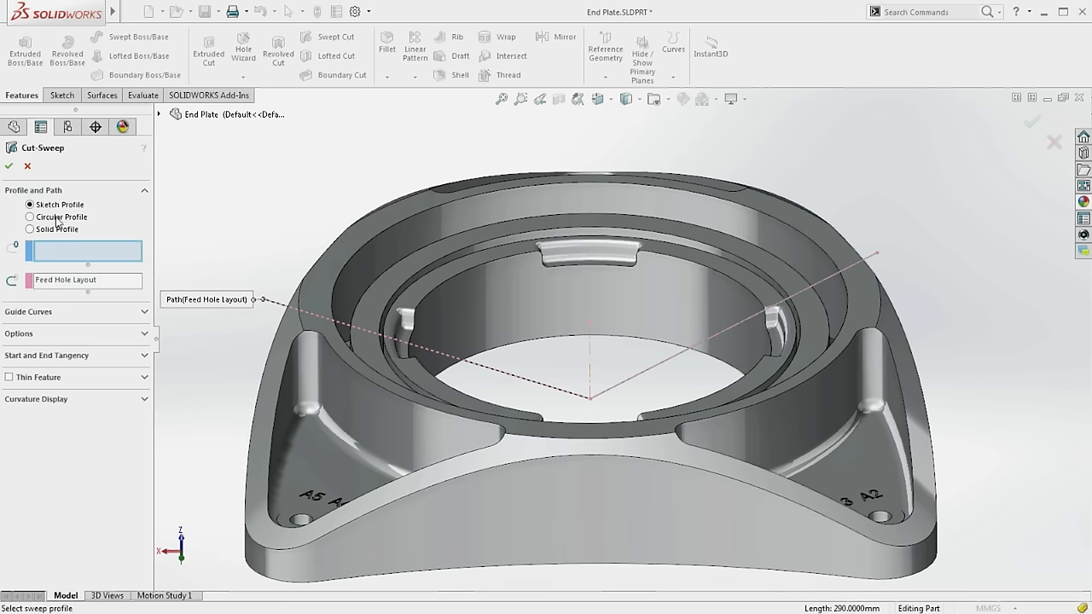
{"action": "left_click", "coordinate": [31, 216]}
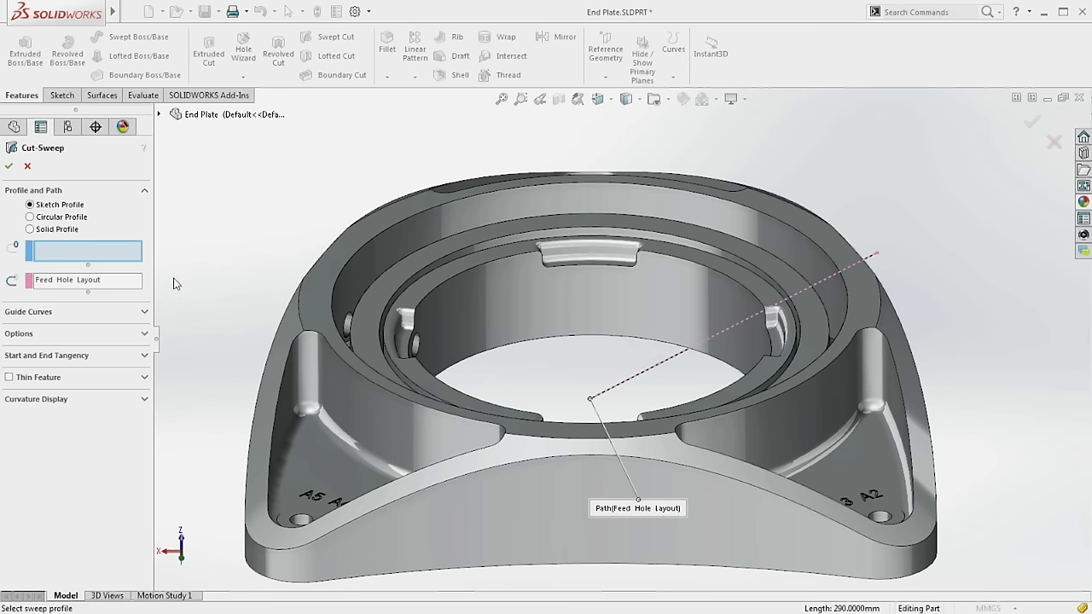
{"action": "left_click", "coordinate": [30, 216]}
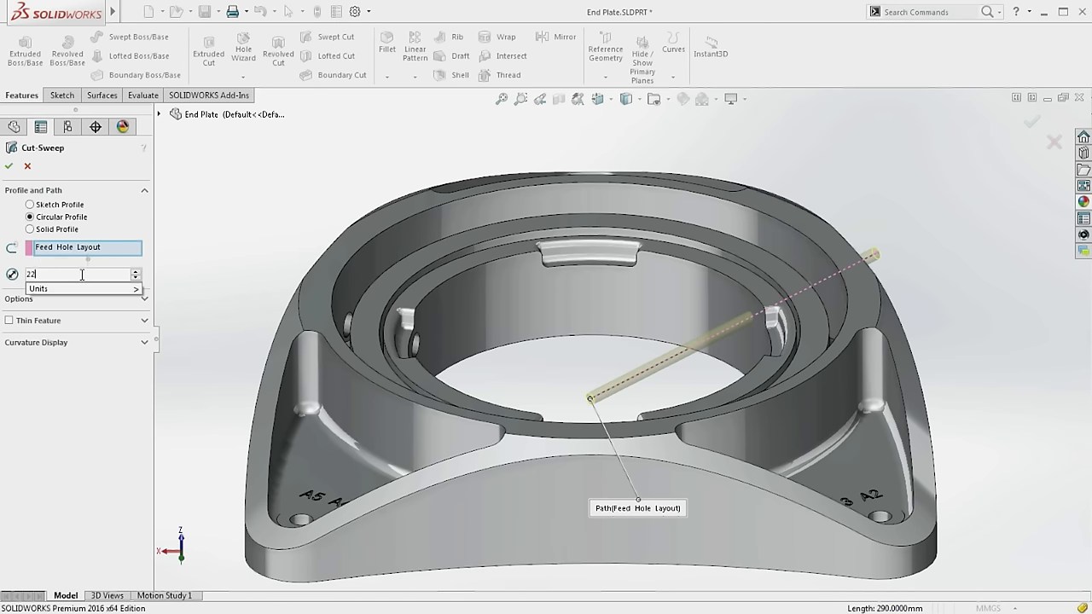
{"action": "left_click", "coordinate": [9, 165]}
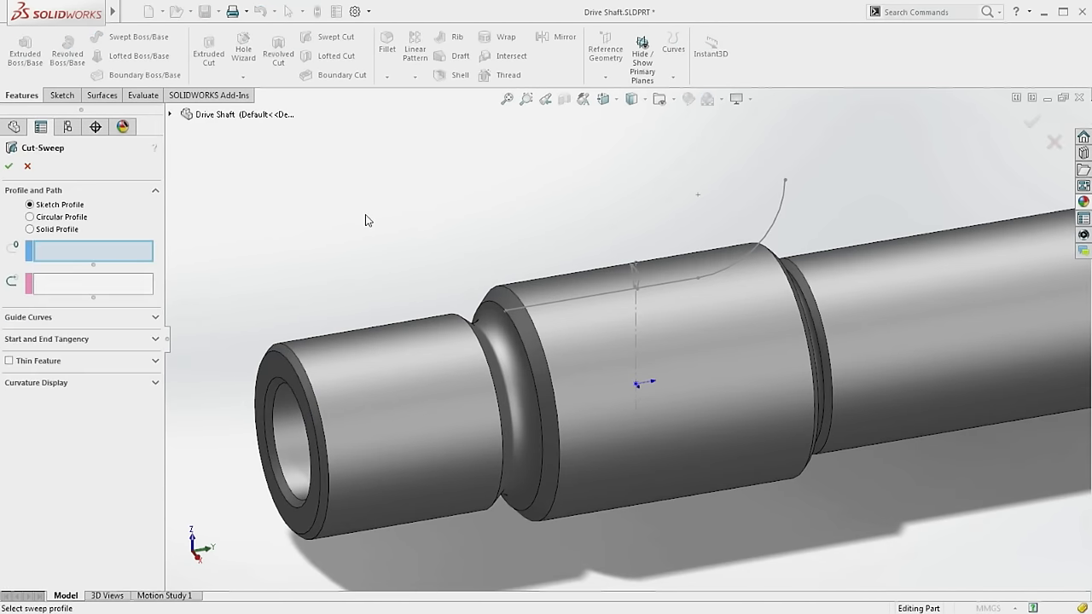
Step: Cut the Spline Profile groove along Path and circular-pattern it 24 times over 360°
{"action": "left_click", "coordinate": [635, 273]}
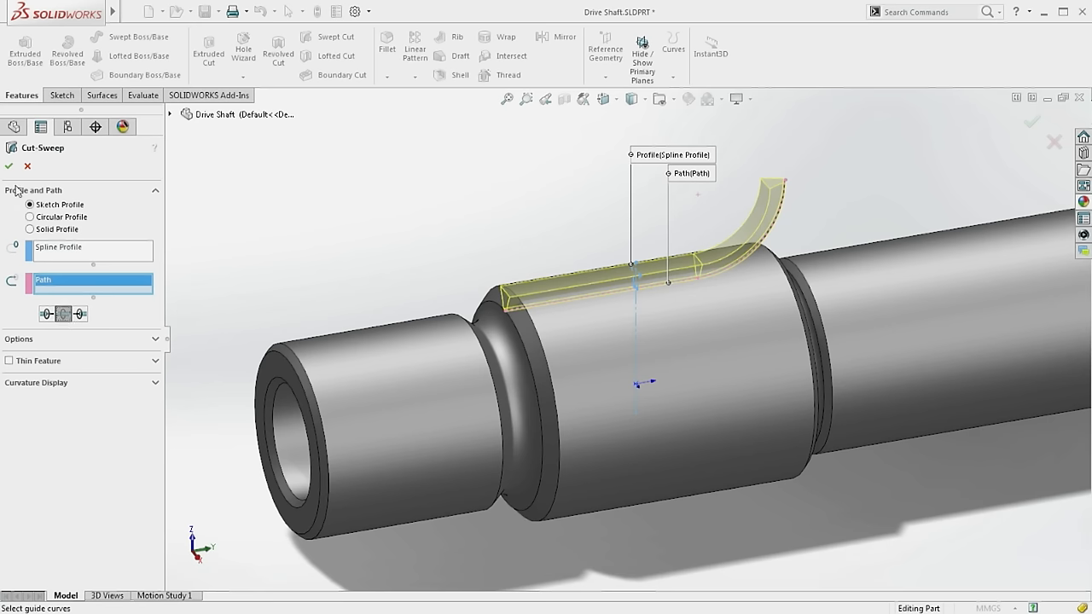
{"action": "left_click", "coordinate": [9, 166]}
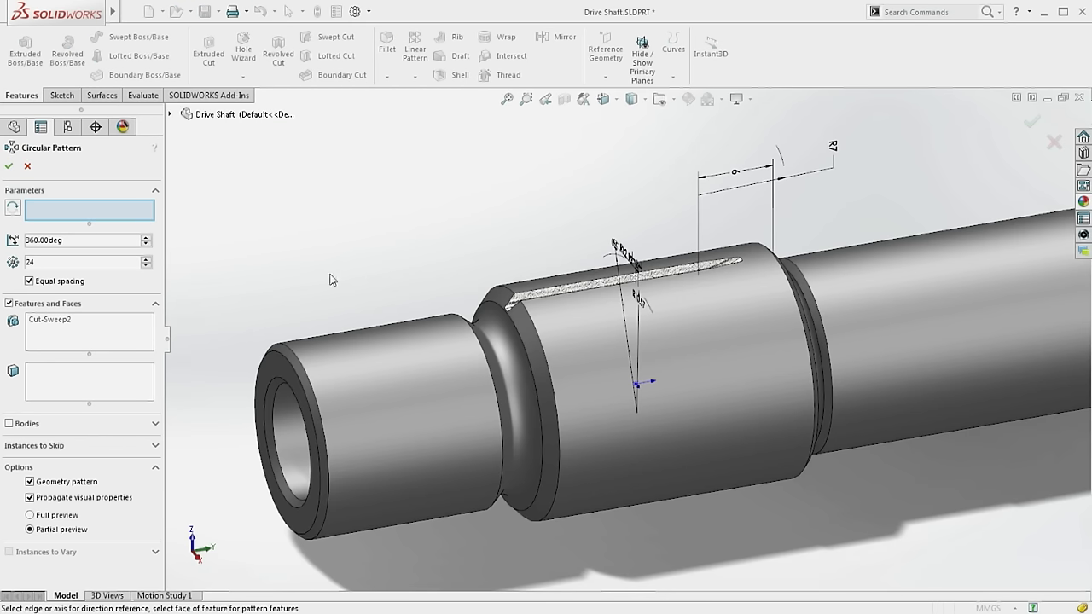
{"action": "left_click", "coordinate": [8, 166]}
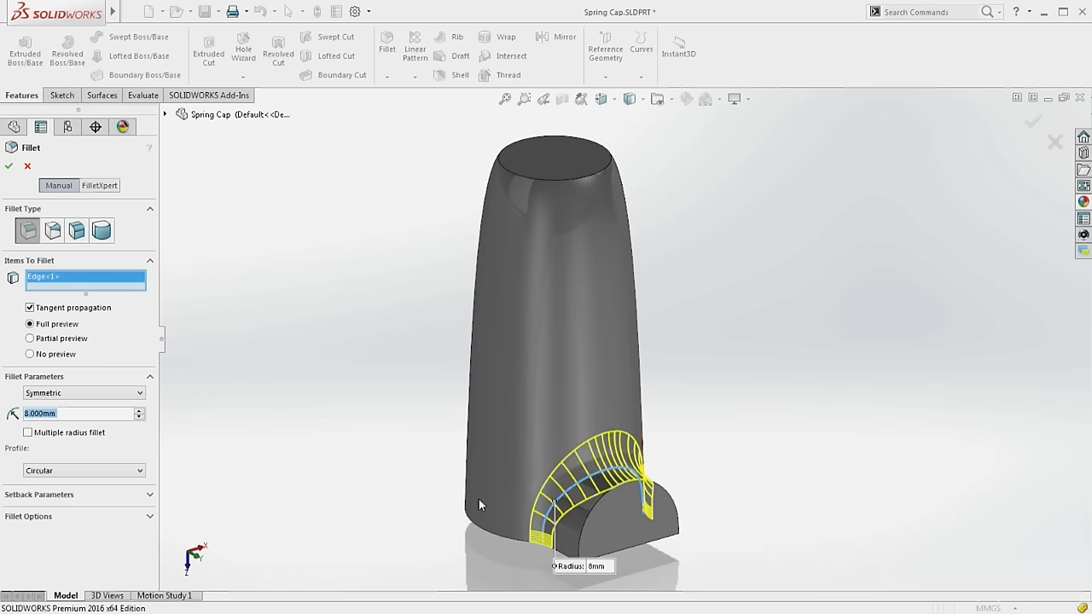
Step: Fillet the foot edge 50 mm curvature-continuous and the top edge asymmetric curvature-continuous
{"action": "type", "text": "50"}
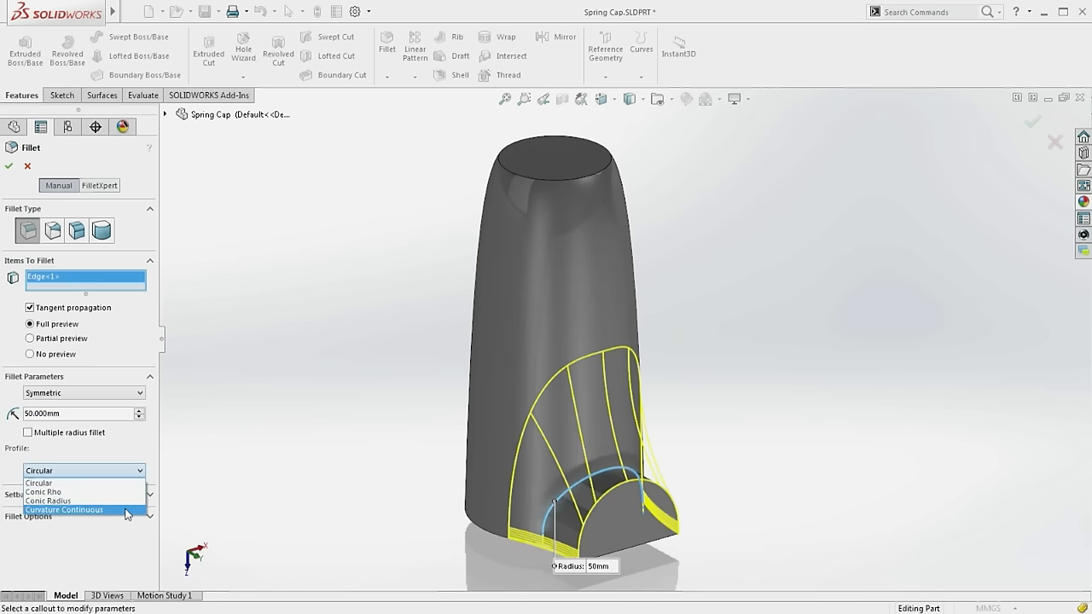
{"action": "left_click", "coordinate": [65, 508]}
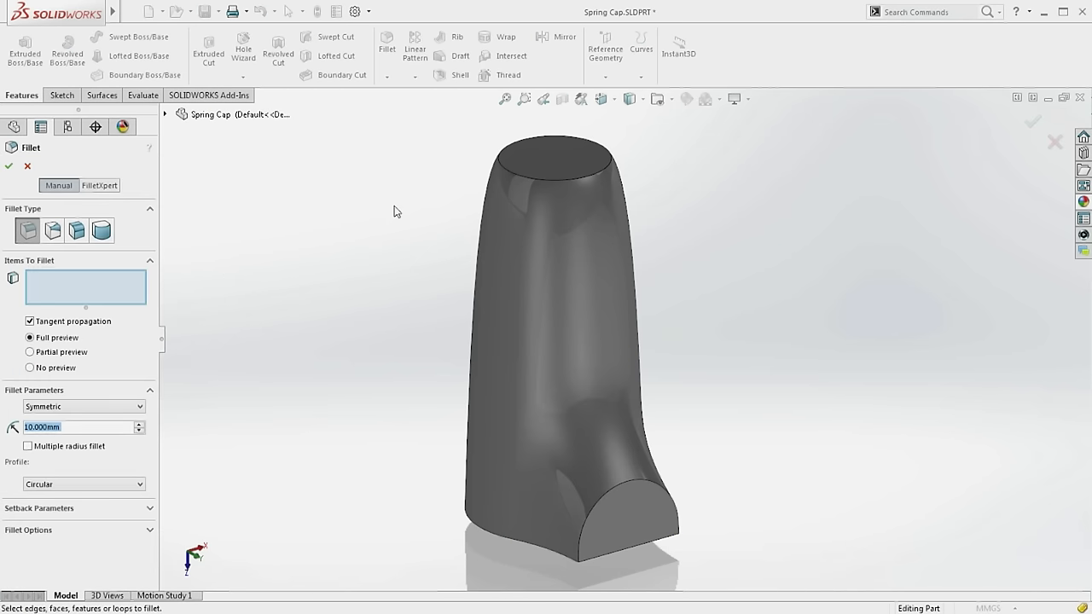
{"action": "left_click", "coordinate": [554, 150]}
{"action": "type", "text": "8.000"}
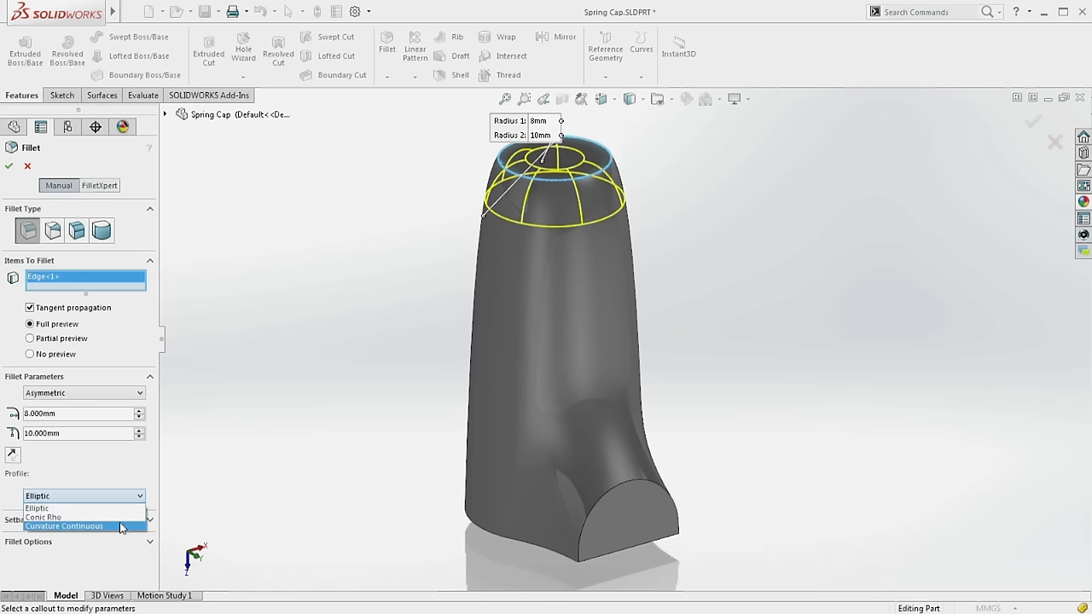
{"action": "left_click", "coordinate": [65, 525]}
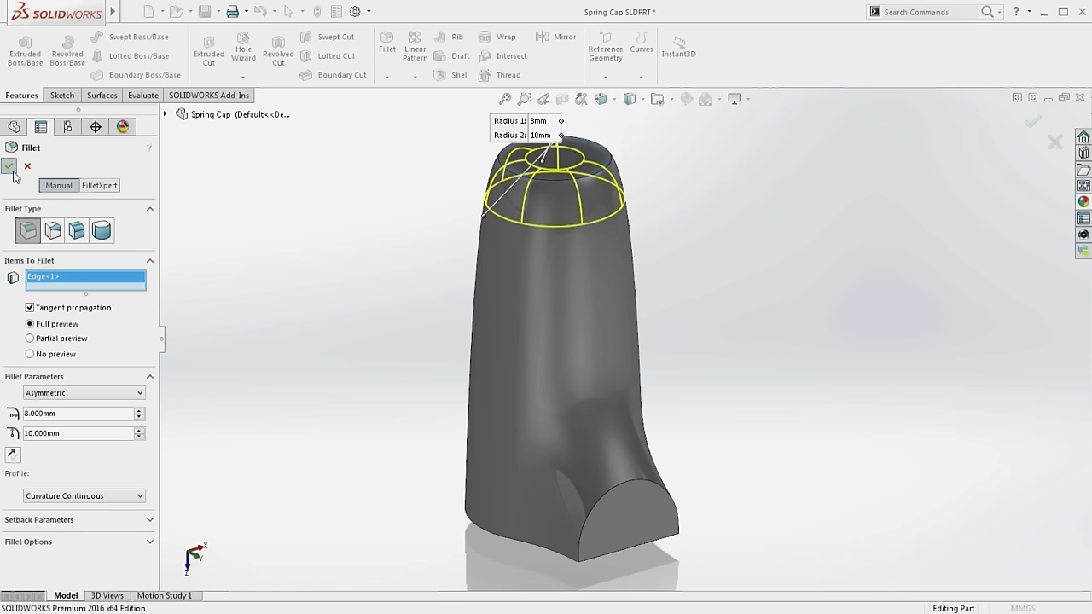
{"action": "left_click", "coordinate": [7, 166]}
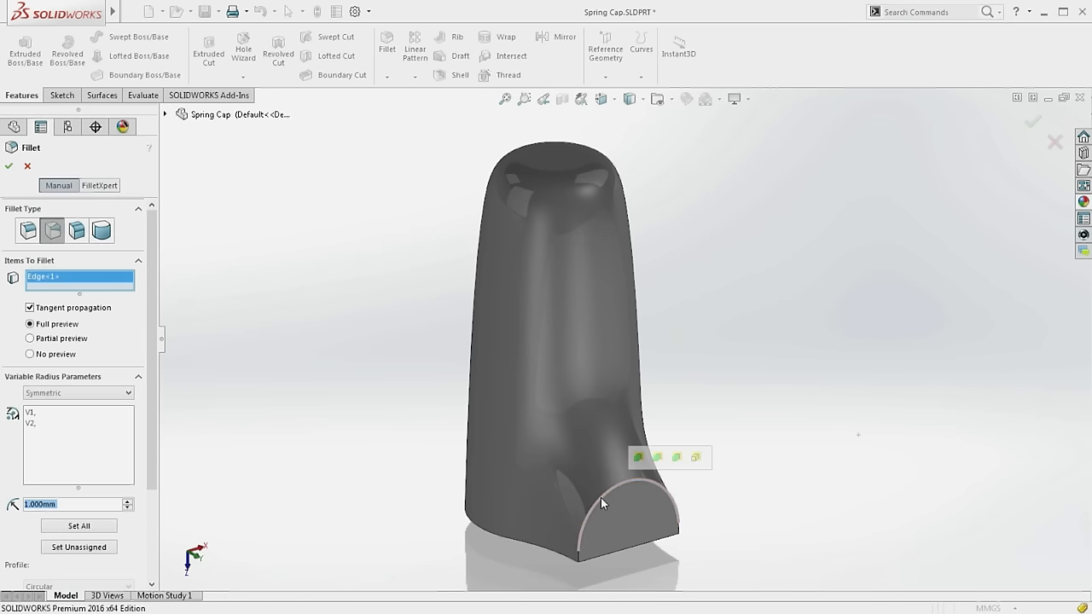
Step: Apply a variable-size curvature-continuous fillet to the arched foot edge with radii at control points
{"action": "left_click", "coordinate": [600, 503]}
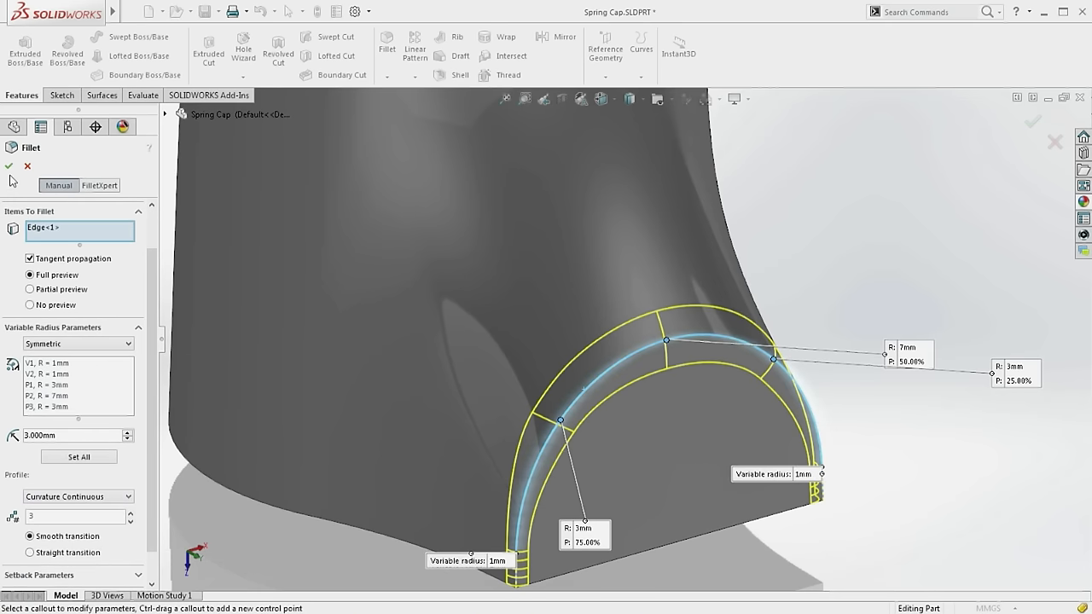
{"action": "left_click", "coordinate": [8, 165]}
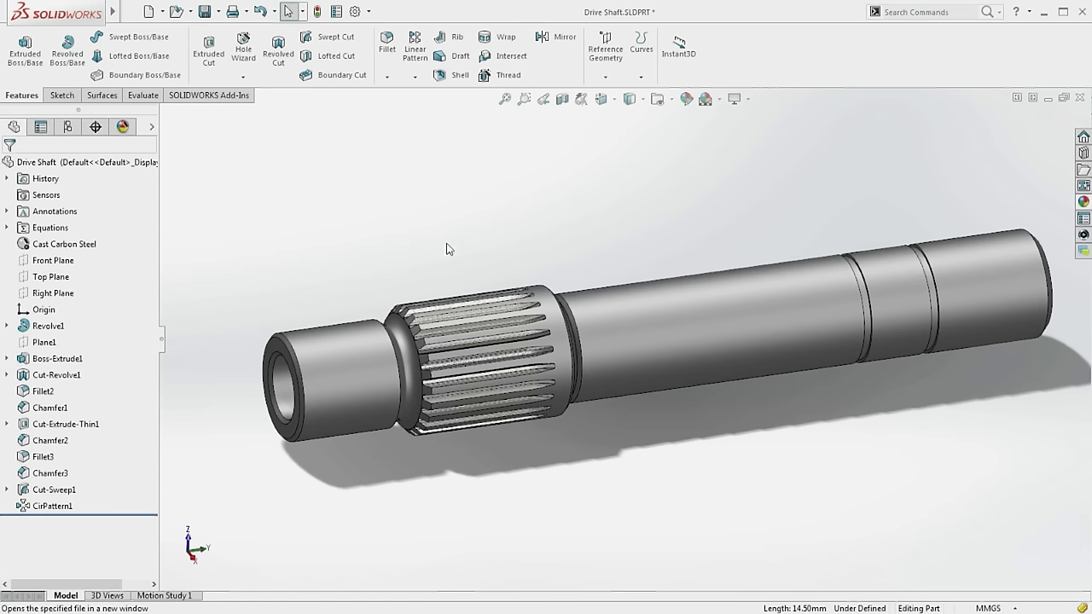
Step: Add a custom thread from the shoulder edge to the end face with an offset start
{"action": "left_click", "coordinate": [524, 97]}
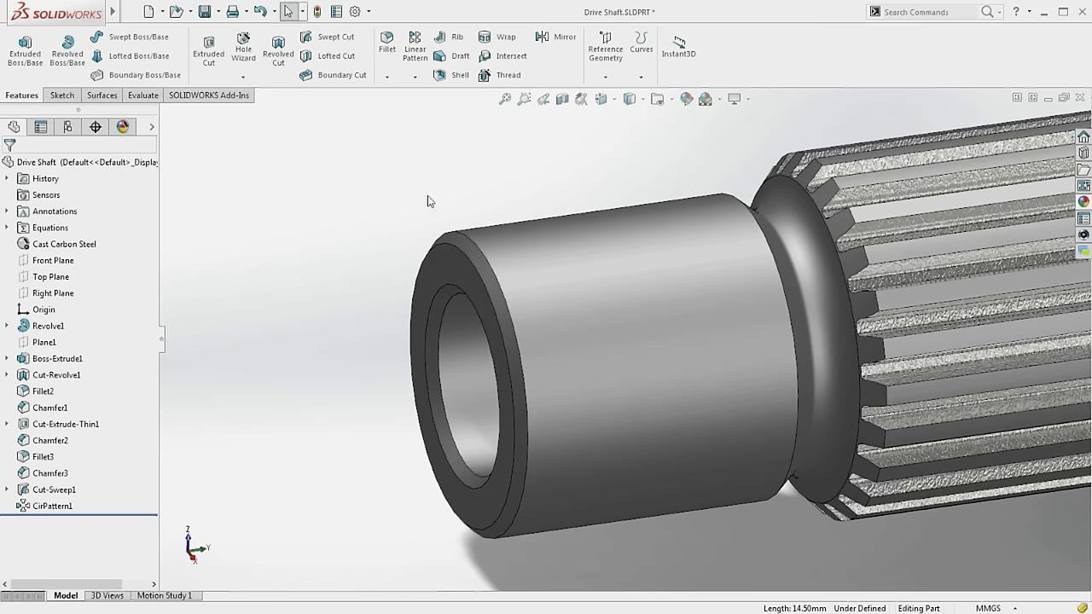
{"action": "left_click", "coordinate": [508, 75]}
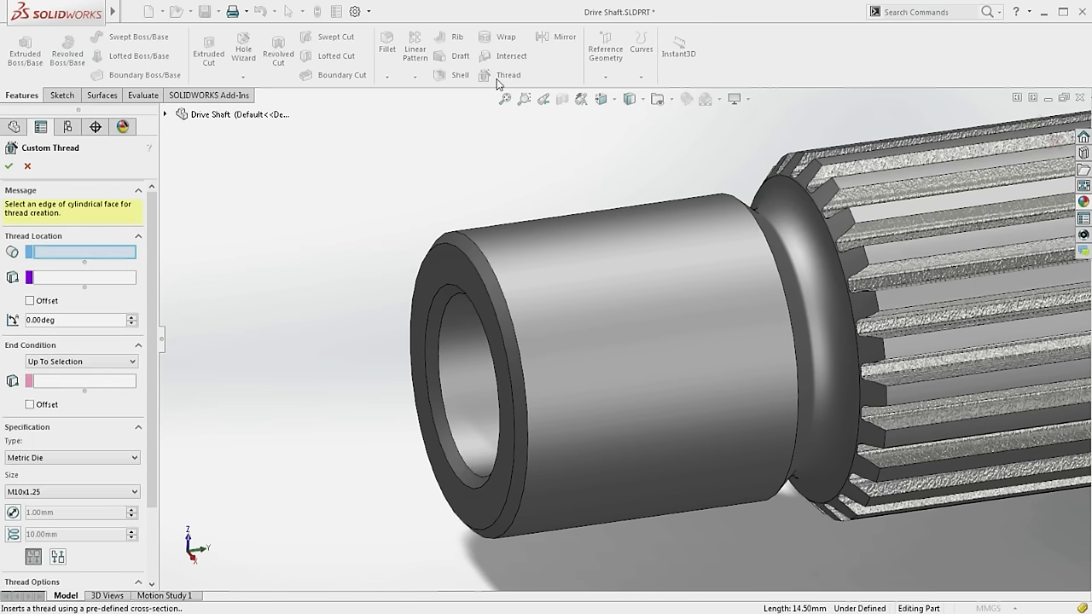
{"action": "left_click", "coordinate": [72, 491]}
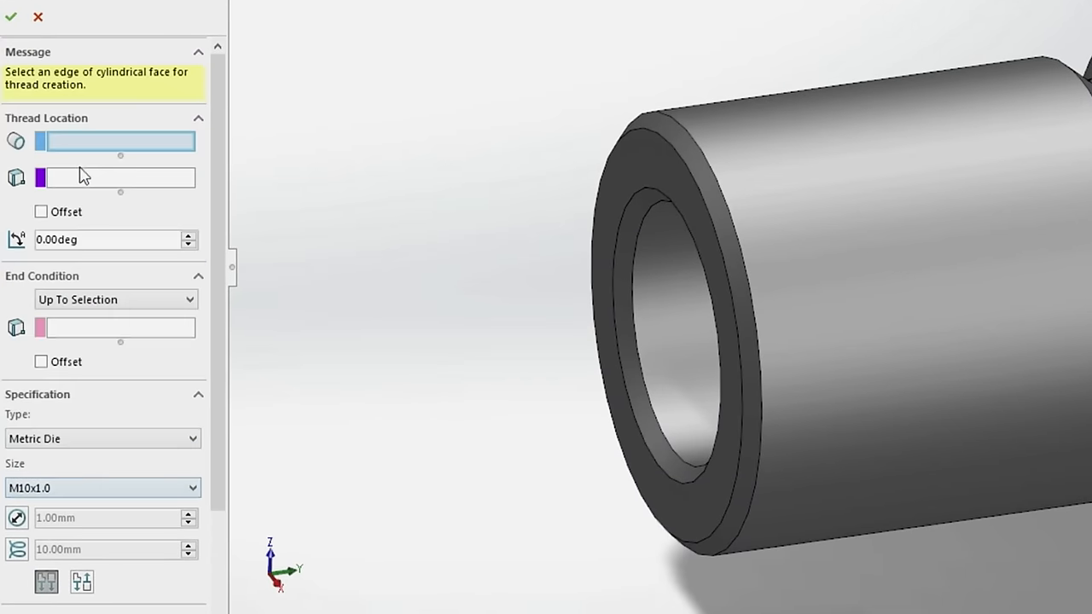
{"action": "left_click", "coordinate": [737, 208]}
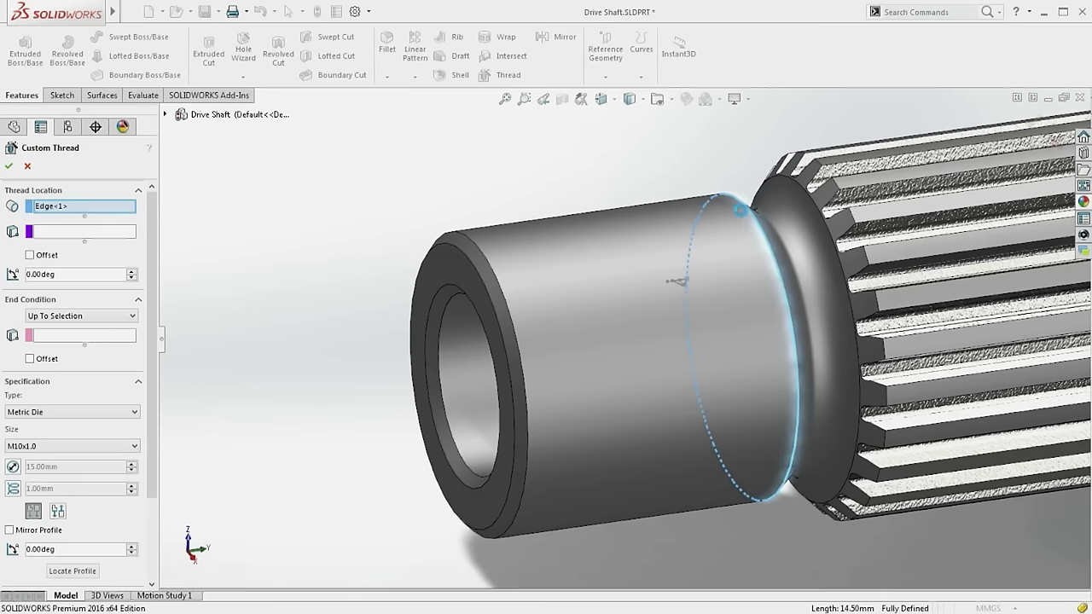
{"action": "left_click", "coordinate": [430, 271]}
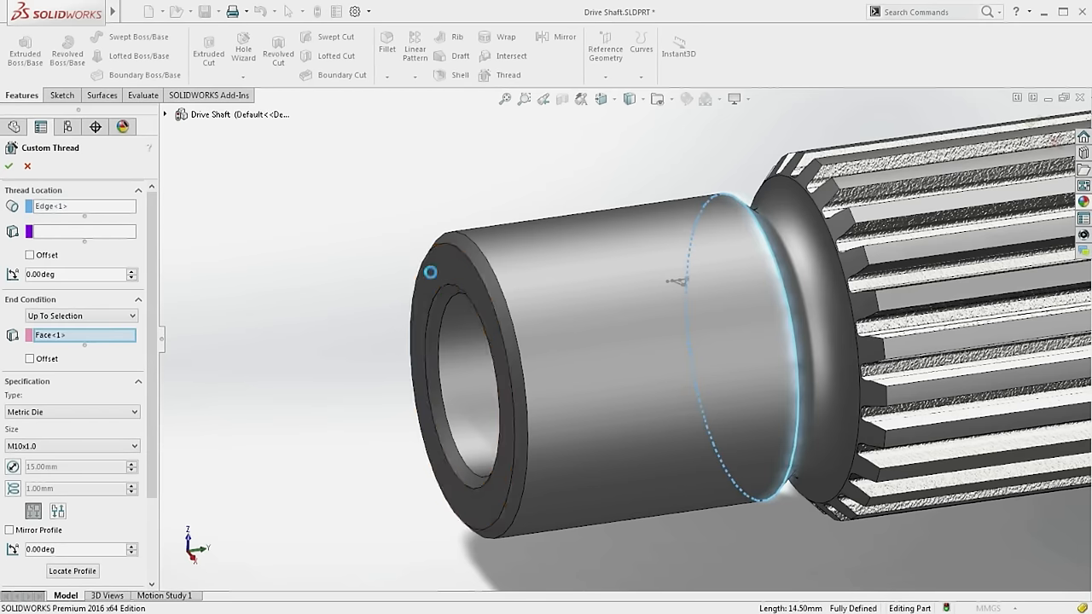
{"action": "left_click", "coordinate": [31, 256]}
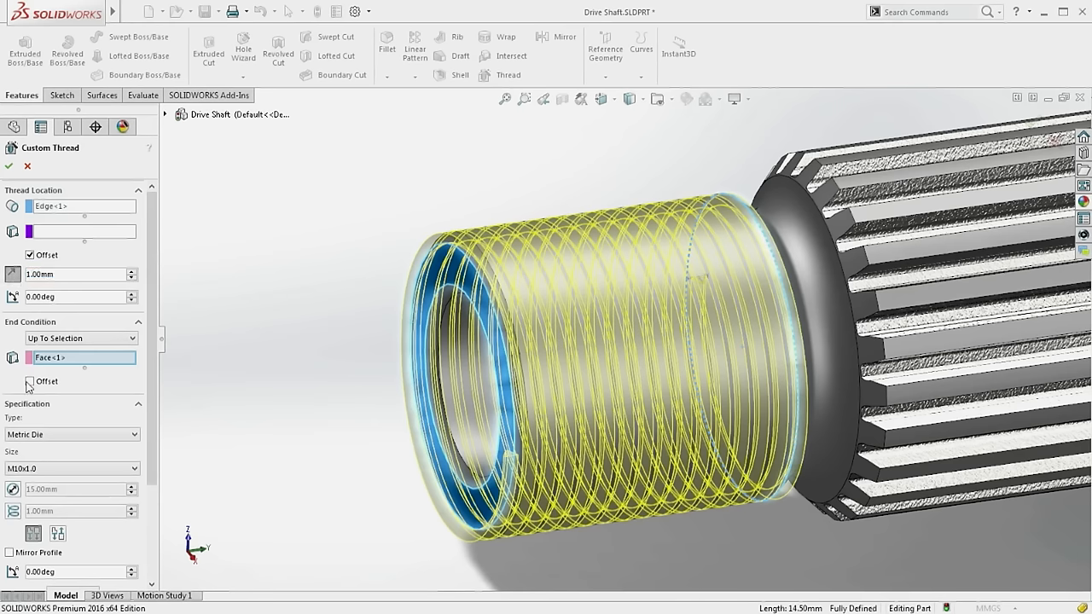
{"action": "left_click", "coordinate": [9, 165]}
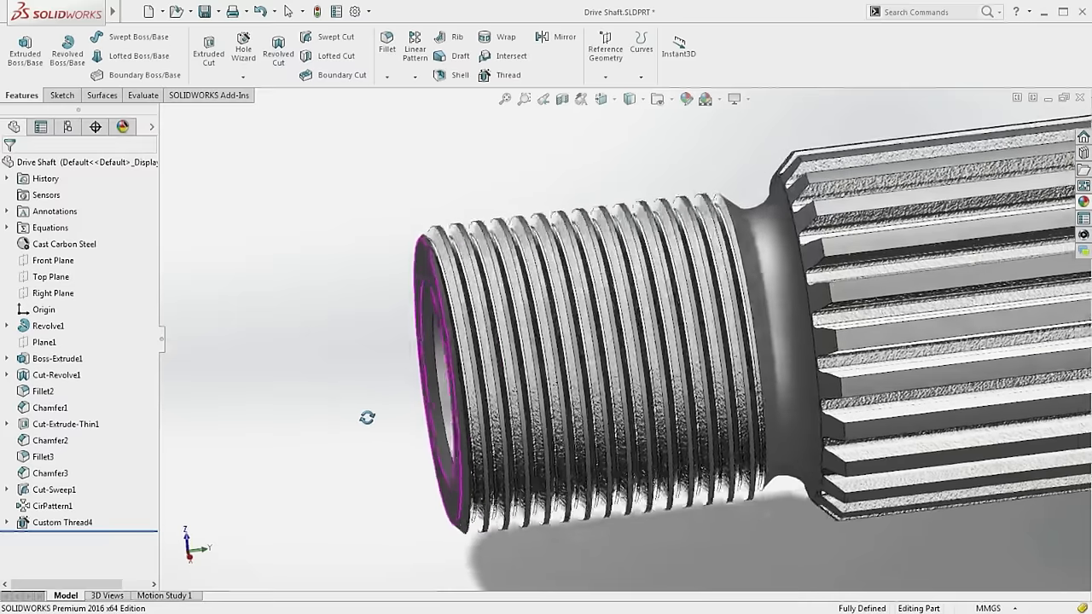
Step: Edit Custom Thread4 to a 3.00 mm offset and select its face for a circular pattern
{"action": "left_click", "coordinate": [62, 522]}
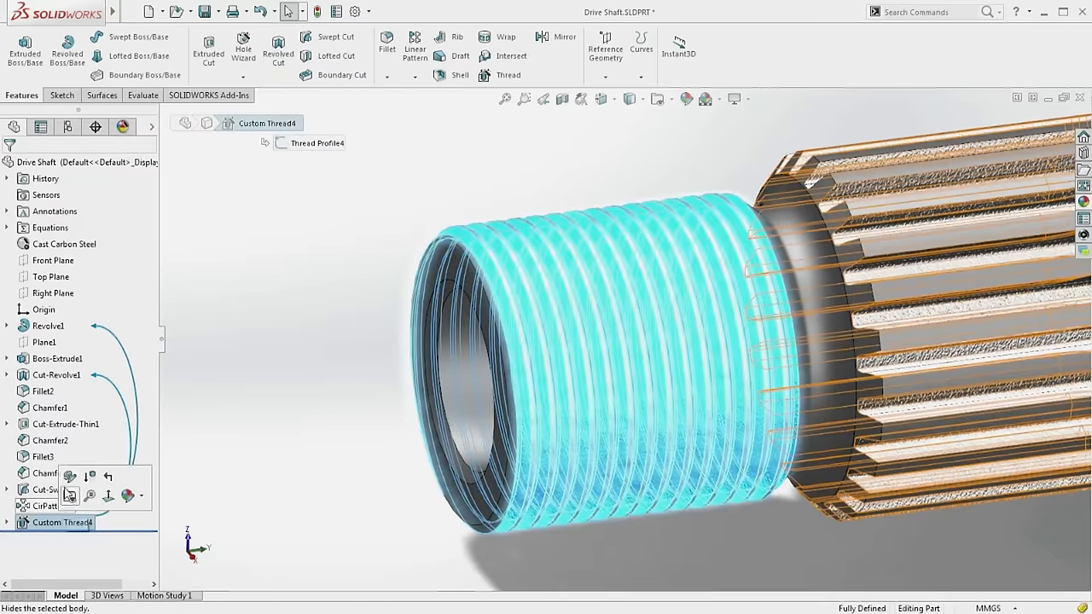
{"action": "double_click", "coordinate": [61, 522]}
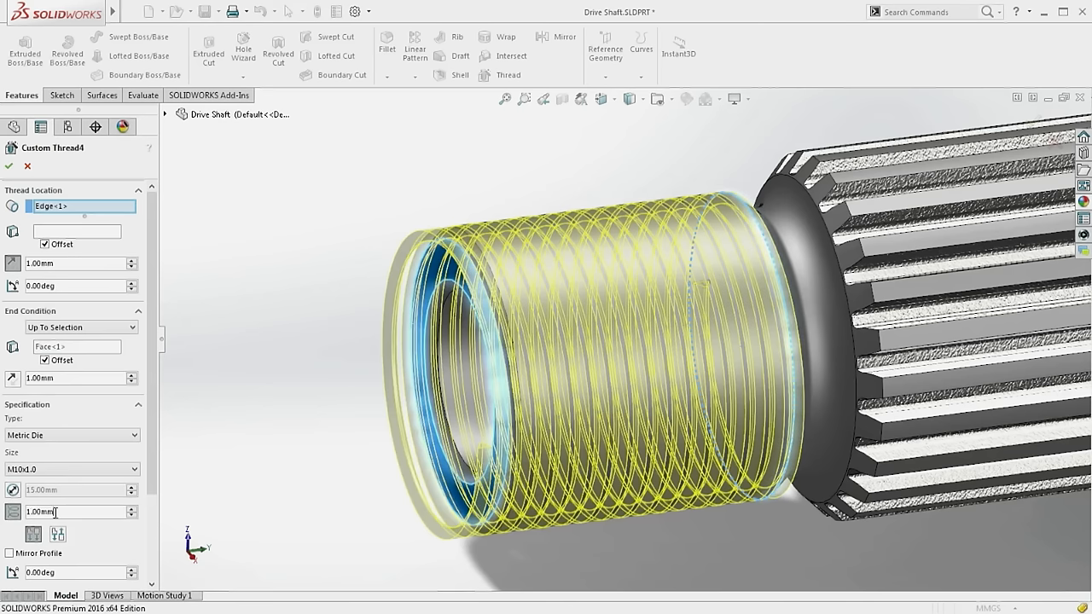
{"action": "type", "text": "3.00mm"}
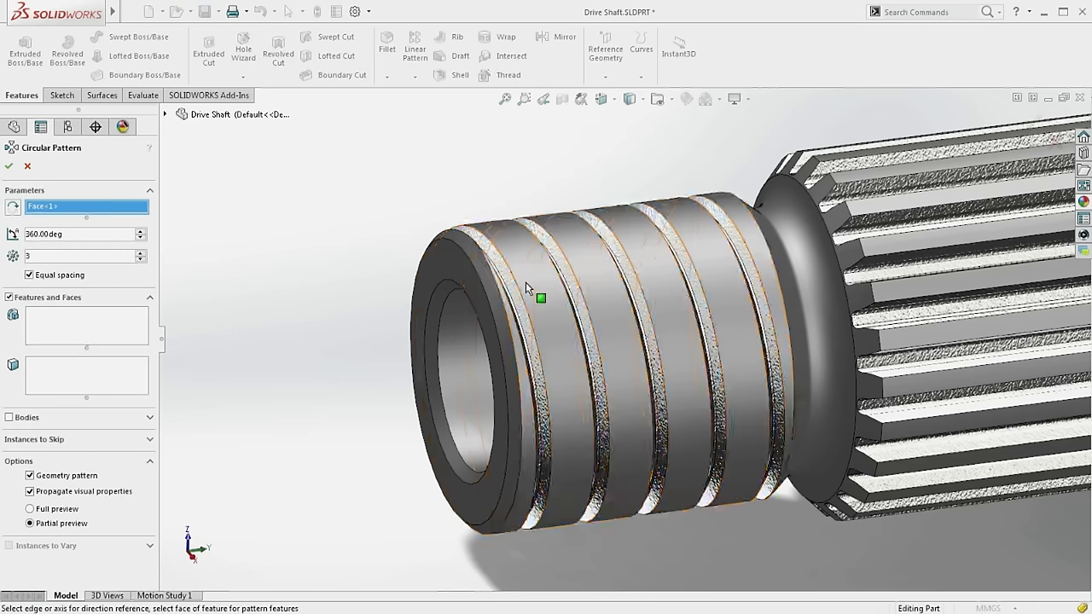
{"action": "left_click", "coordinate": [543, 297]}
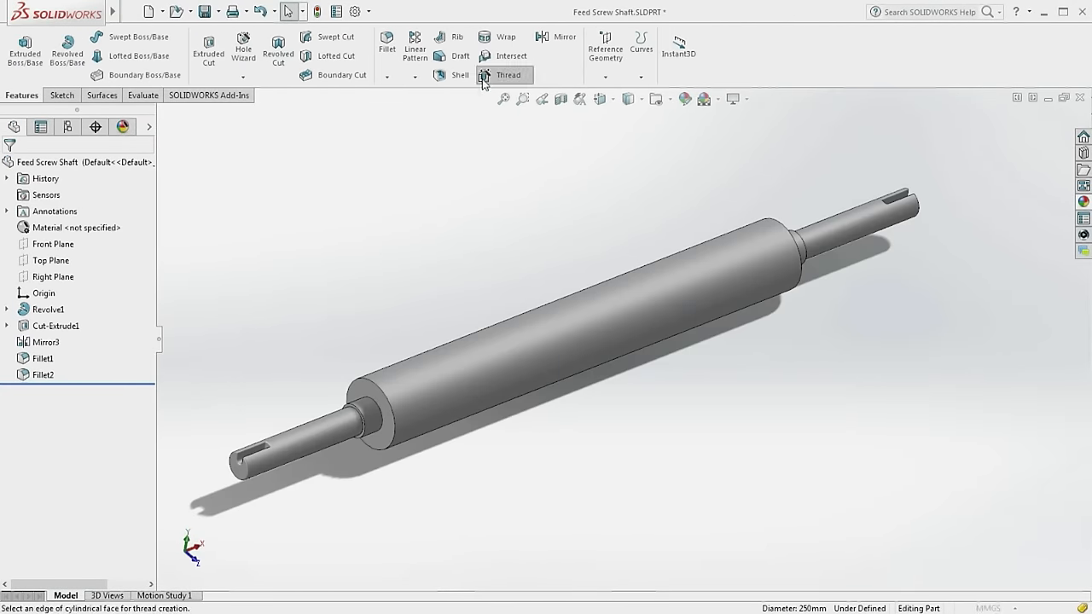
Step: Create a Feed Screw thread, 130mm Shovel, 175 mm diameter with end offset, along the shaft body
{"action": "left_click", "coordinate": [509, 76]}
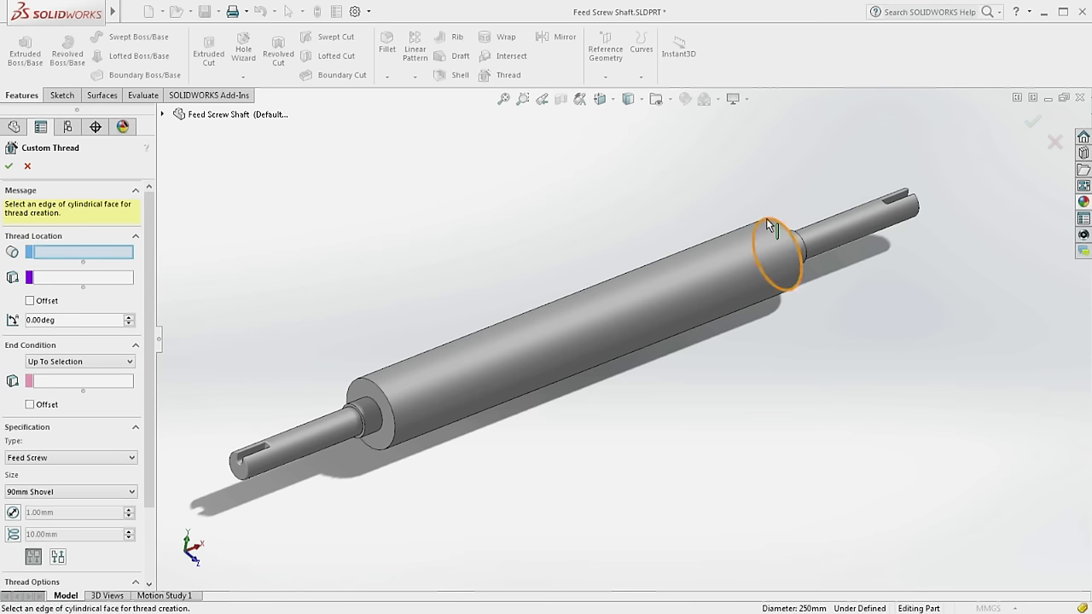
{"action": "left_click", "coordinate": [774, 223]}
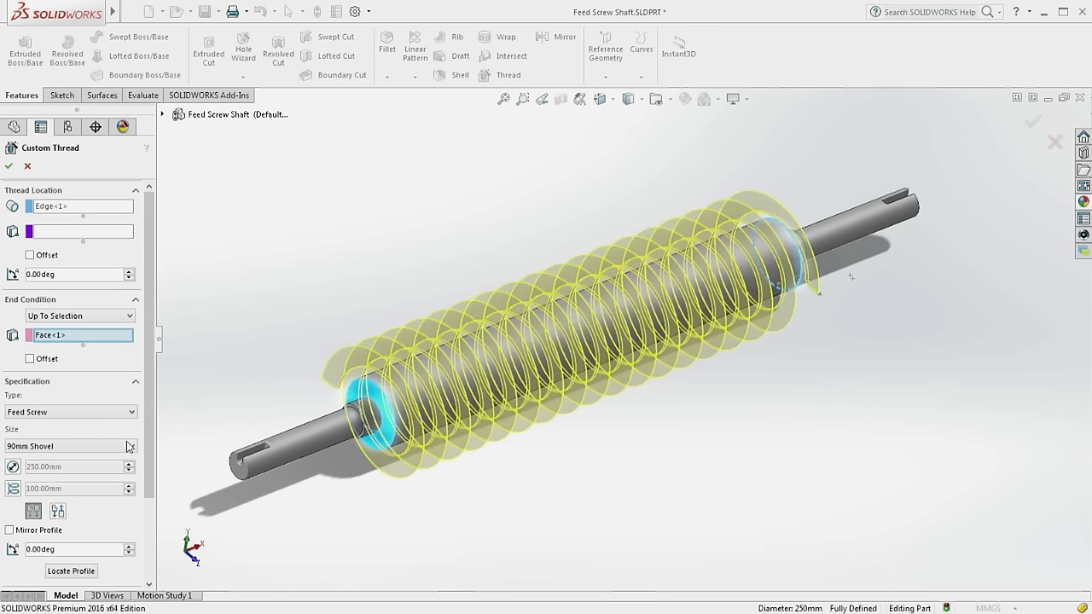
{"action": "left_click", "coordinate": [70, 447]}
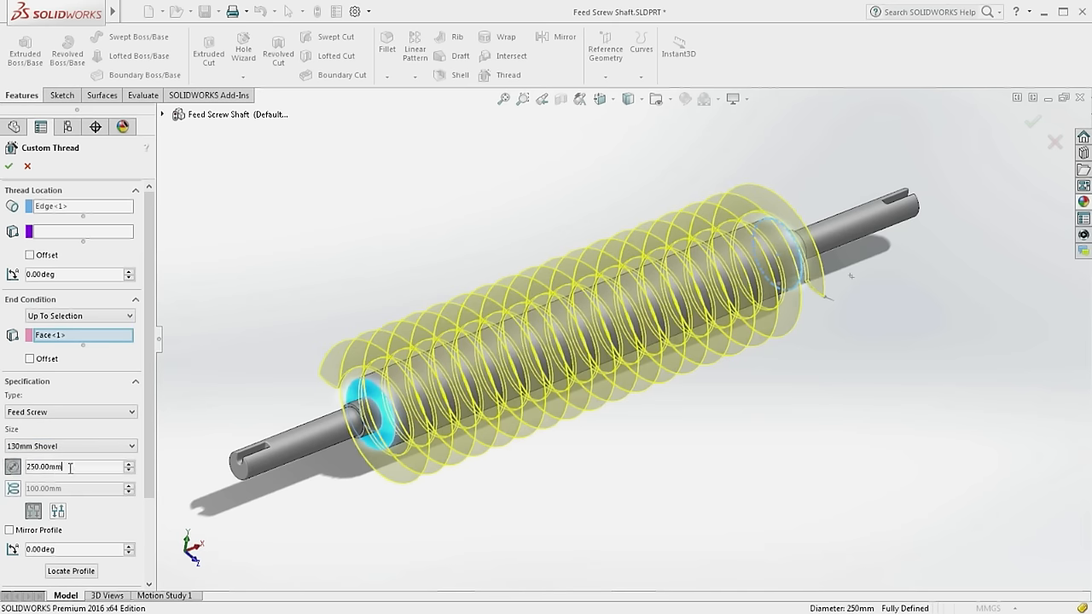
{"action": "type", "text": "175.00mm"}
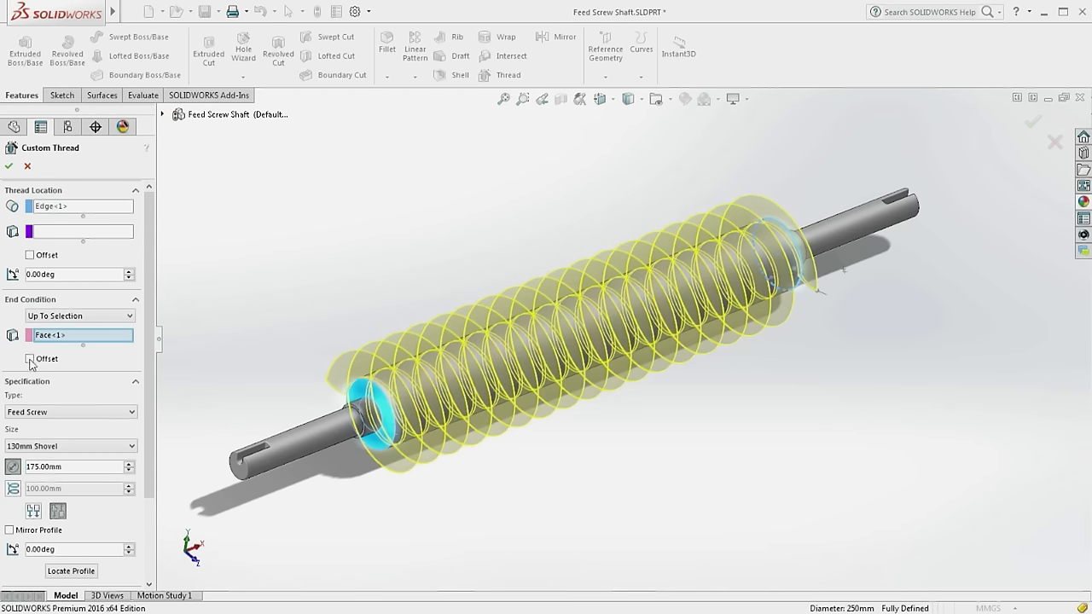
{"action": "left_click", "coordinate": [29, 359]}
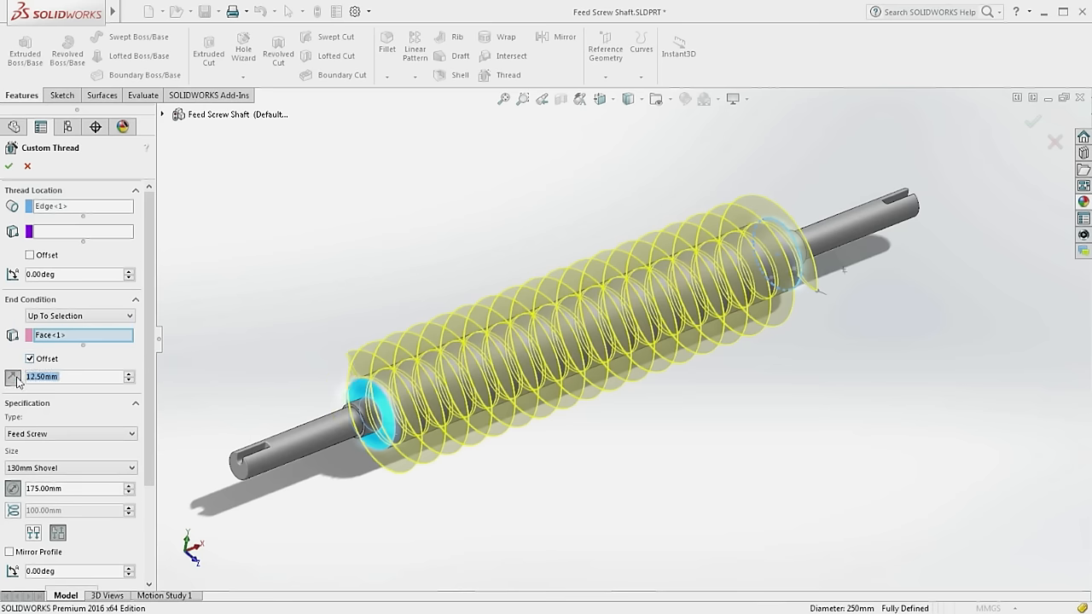
{"action": "left_click", "coordinate": [8, 166]}
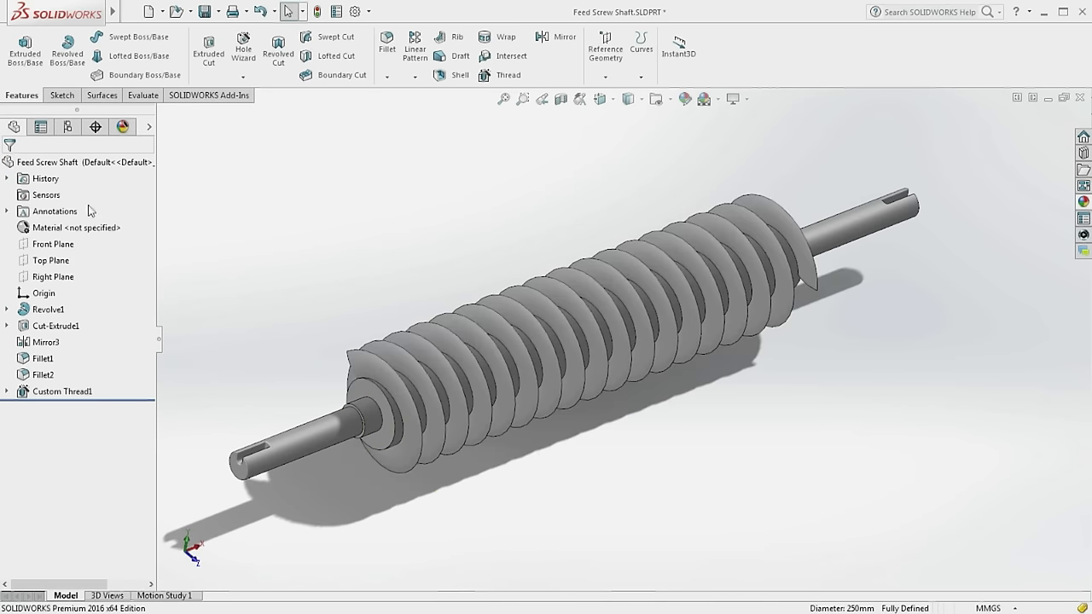